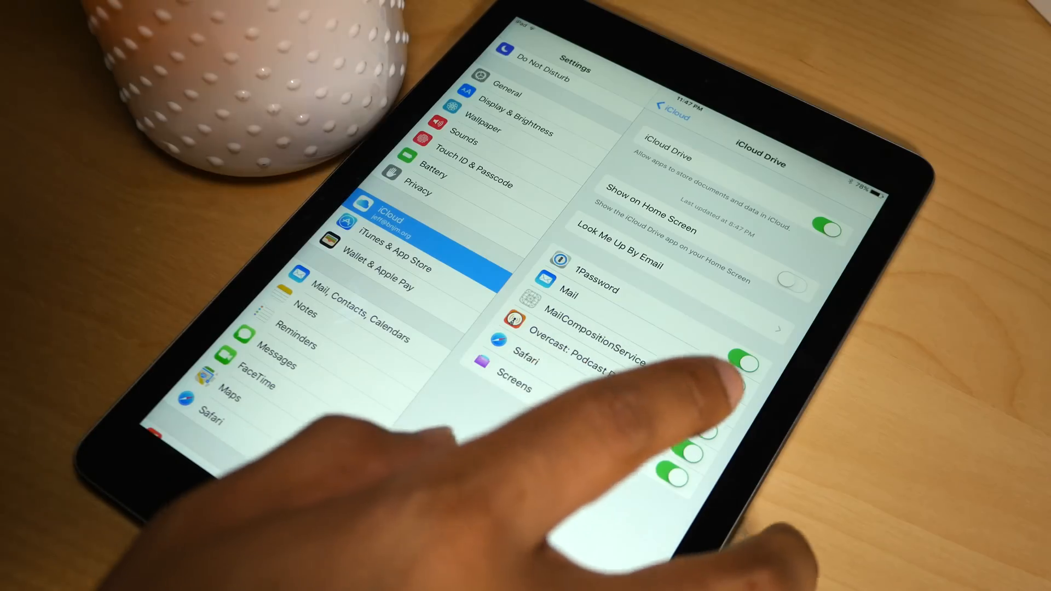
# - Turn on Show on Home Screen under Settings > iCloud > iCloud Drive
pyautogui.click(793, 275)
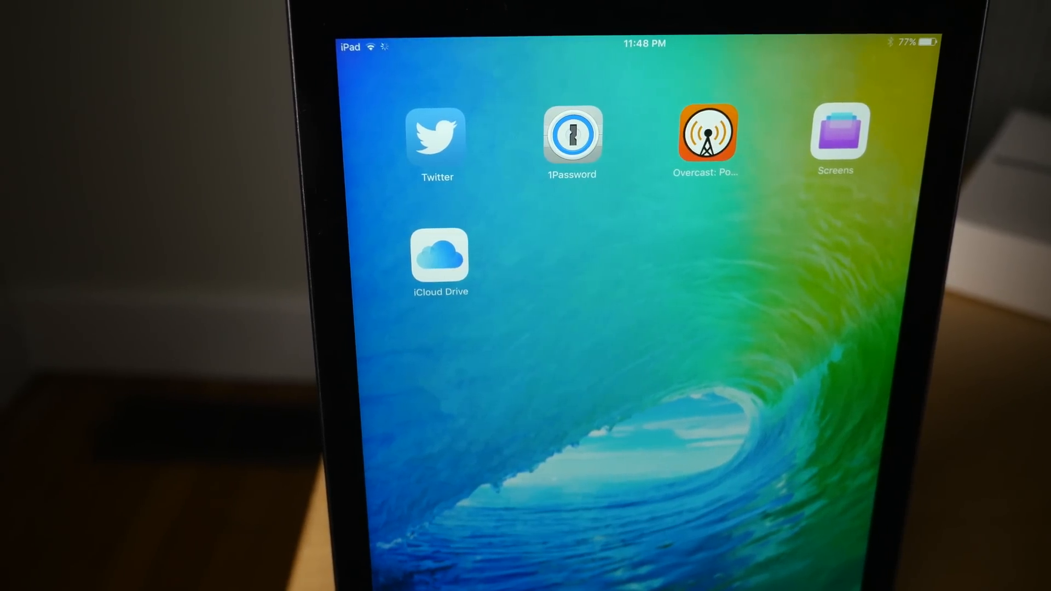
# - Launch iCloud Drive from the Home Screen and preview the Coco image from its folder
pyautogui.click(440, 257)
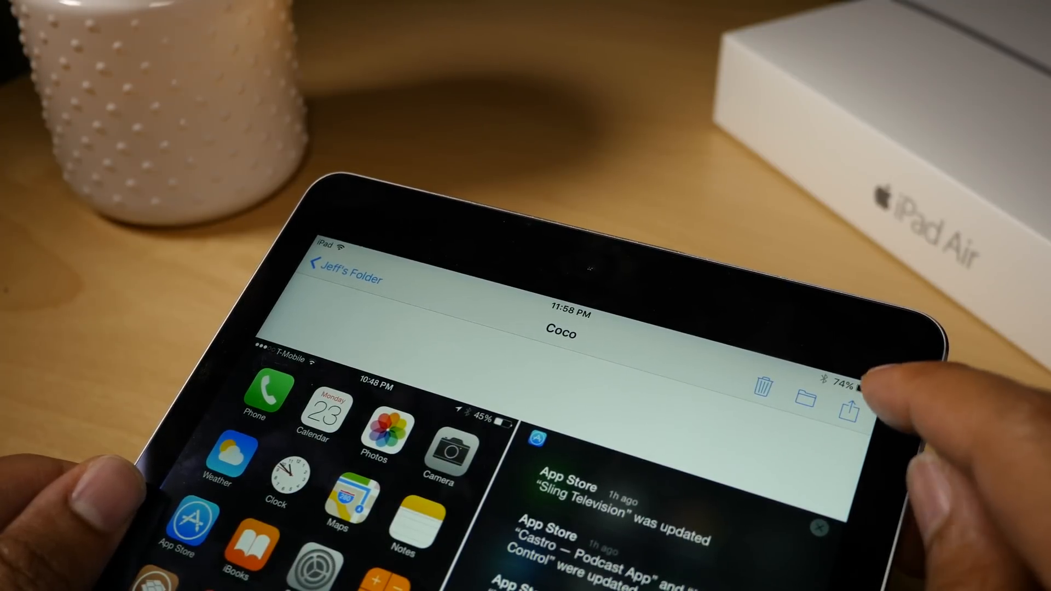
# - Share the Coco image into a new note via the Notes share option
pyautogui.click(763, 382)
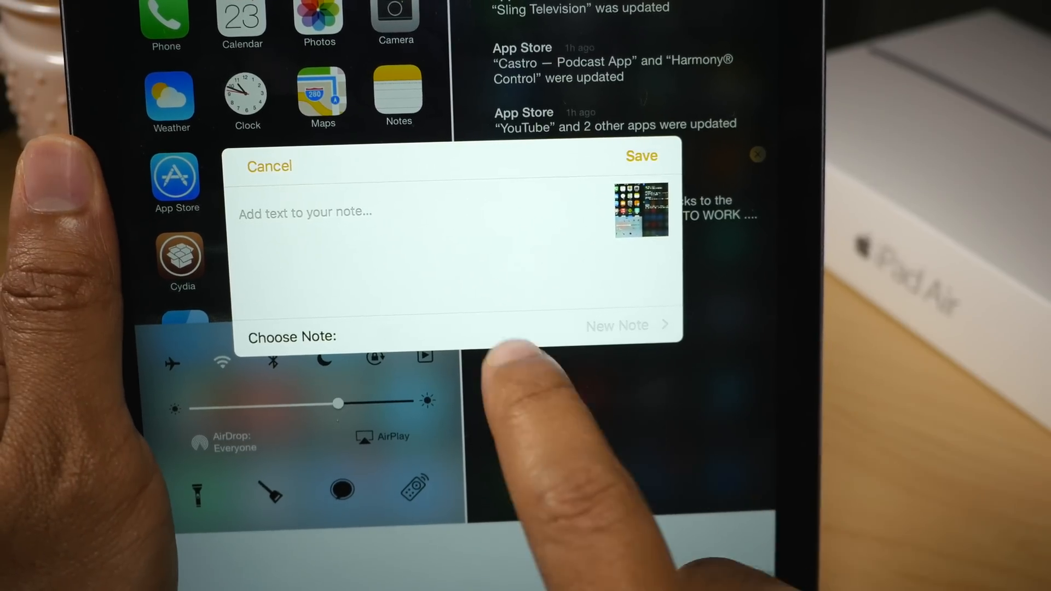
# - Type "Hey this is a test" in the draft and bring up the Choose Note list
pyautogui.click(369, 235)
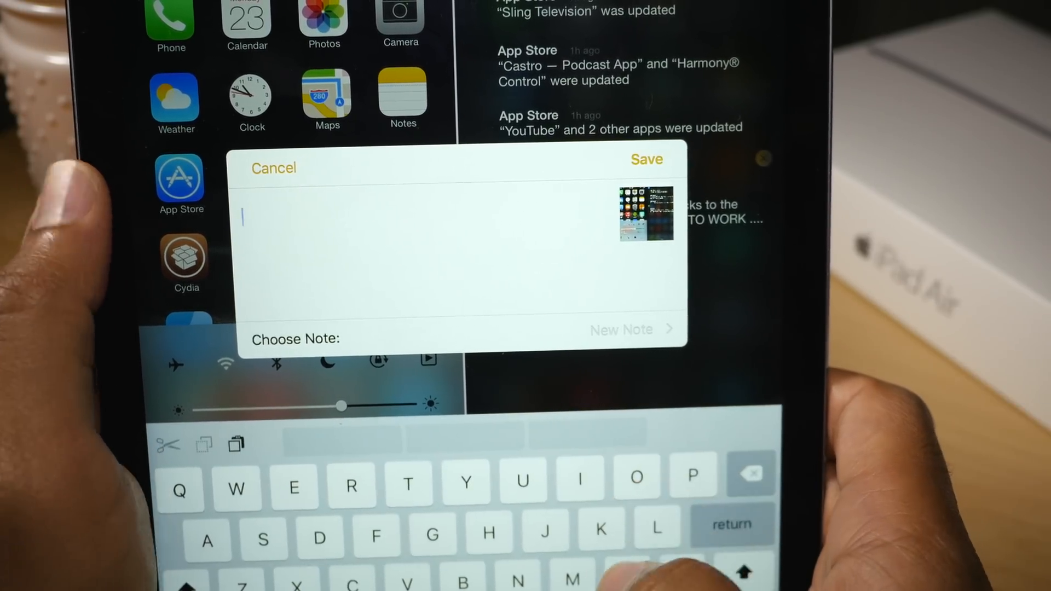
pyautogui.write('Hey')
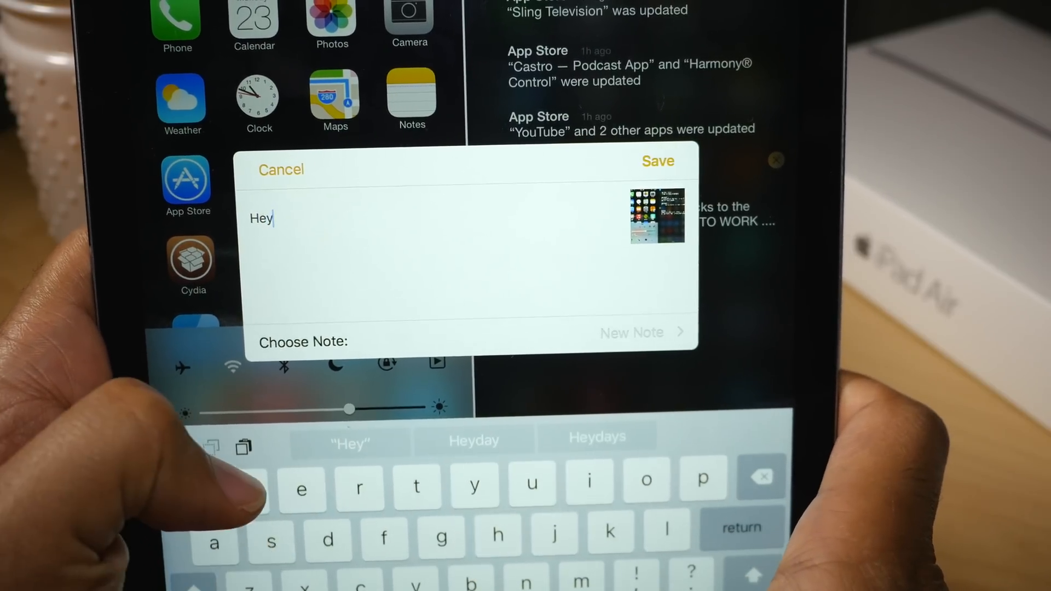
pyautogui.write('this is a test')
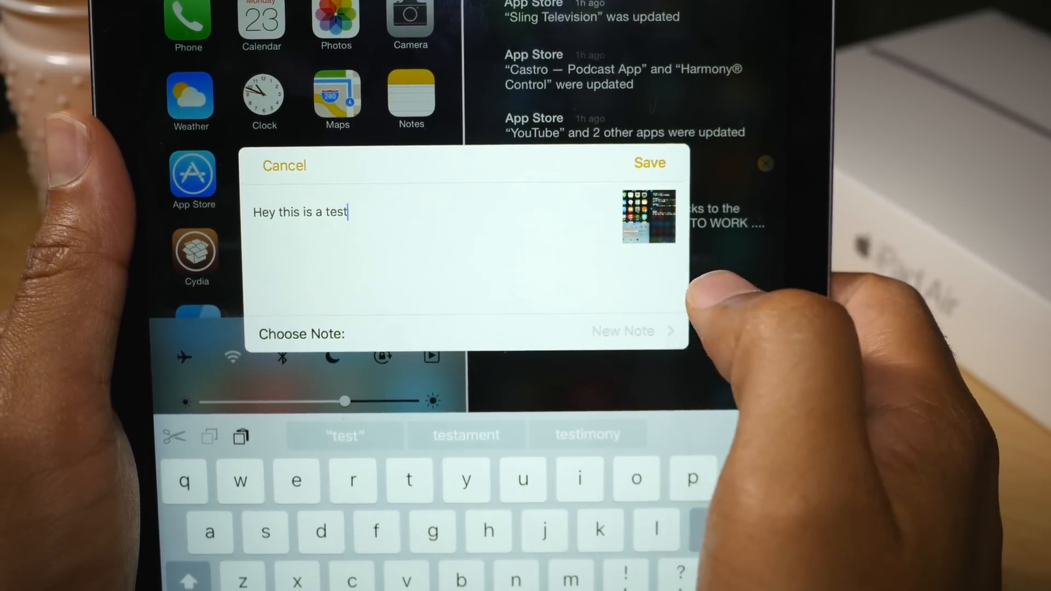
pyautogui.click(622, 331)
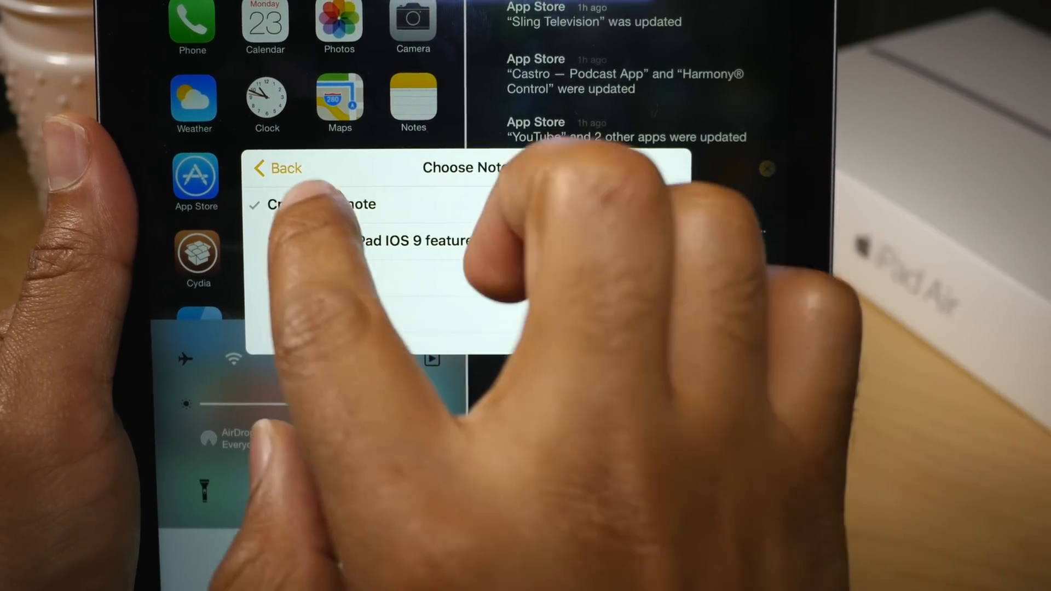